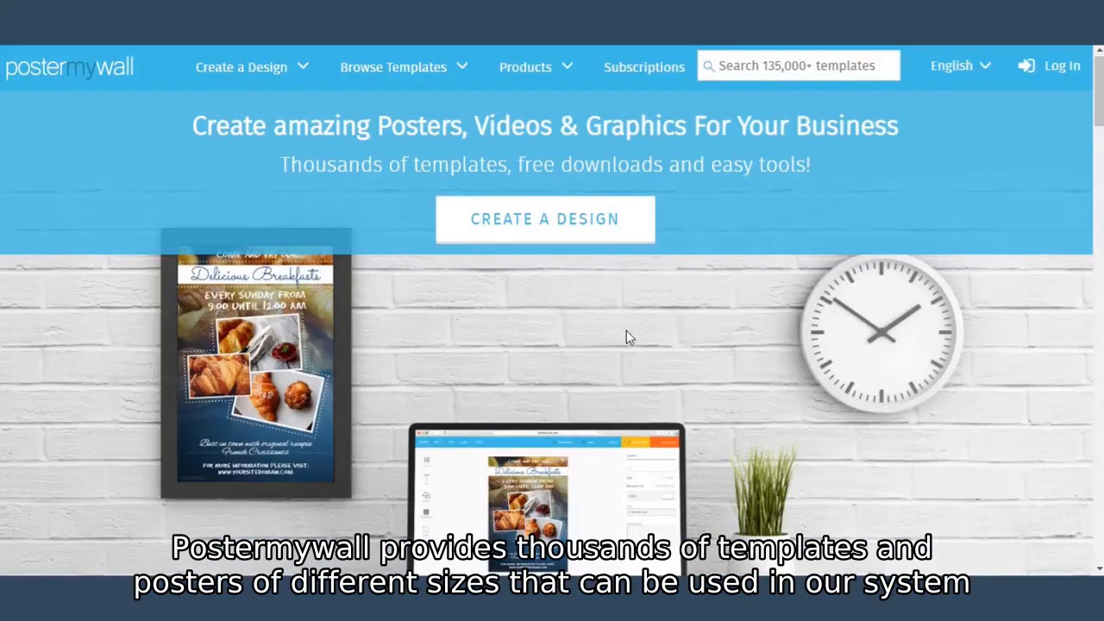
# Step: Open the Playlists page and show the Add New media source choices
pyautogui.scroll(-3)
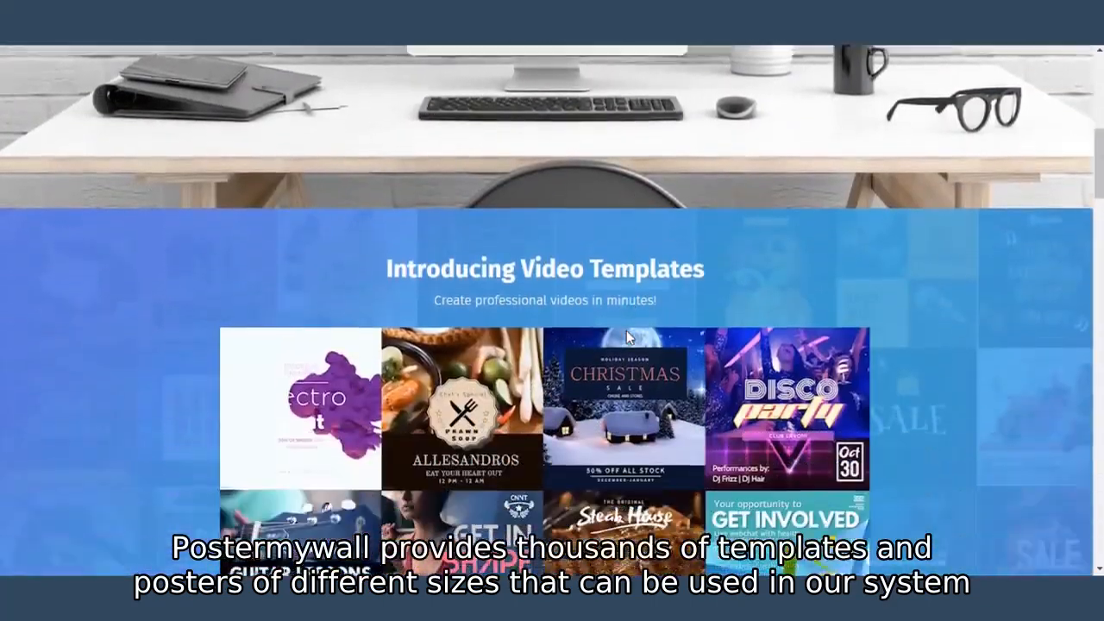
pyautogui.scroll(-3)
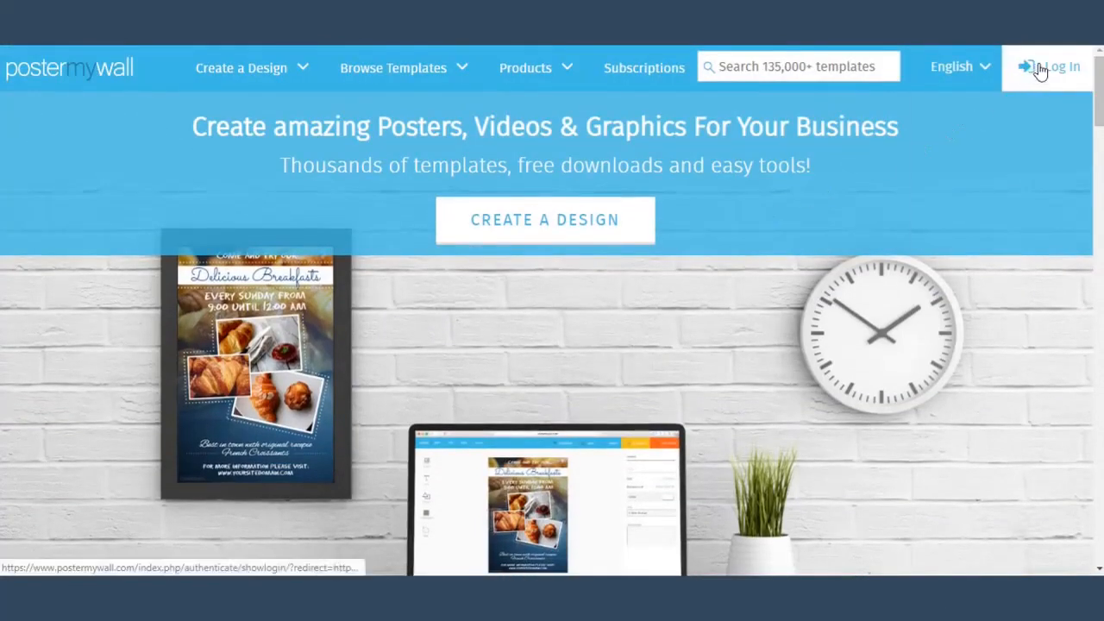
pyautogui.moveTo(1042, 71)
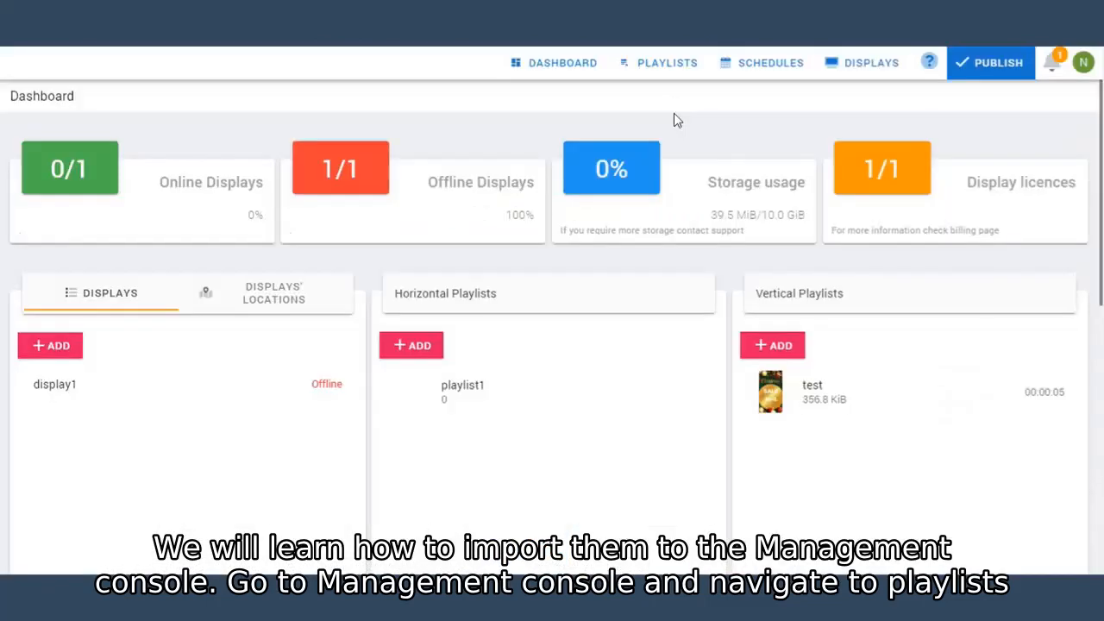
pyautogui.click(666, 62)
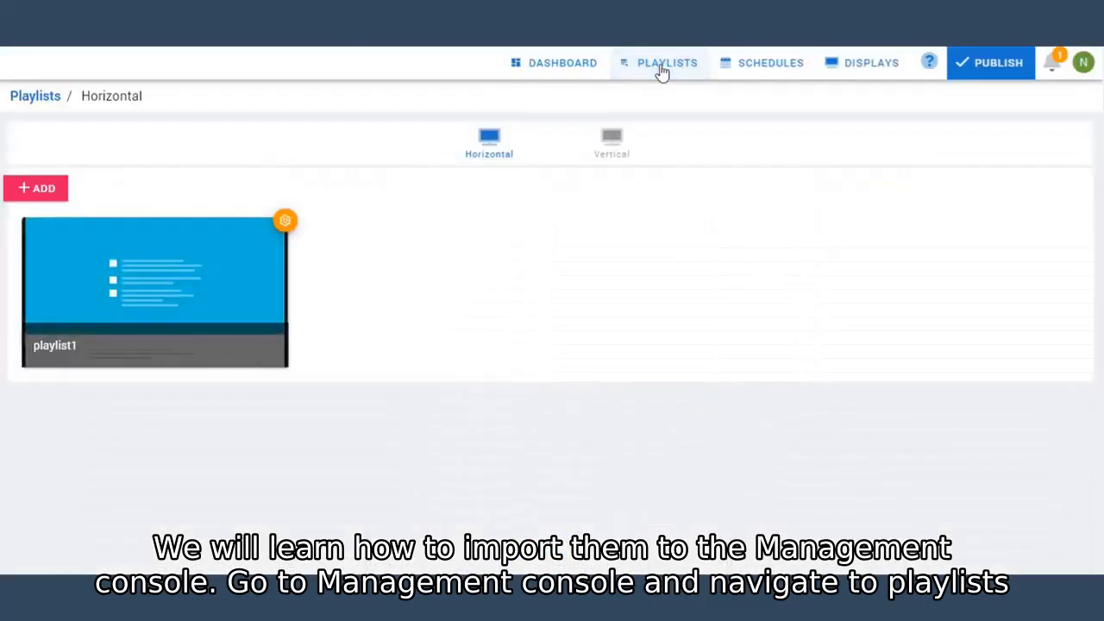
pyautogui.click(155, 289)
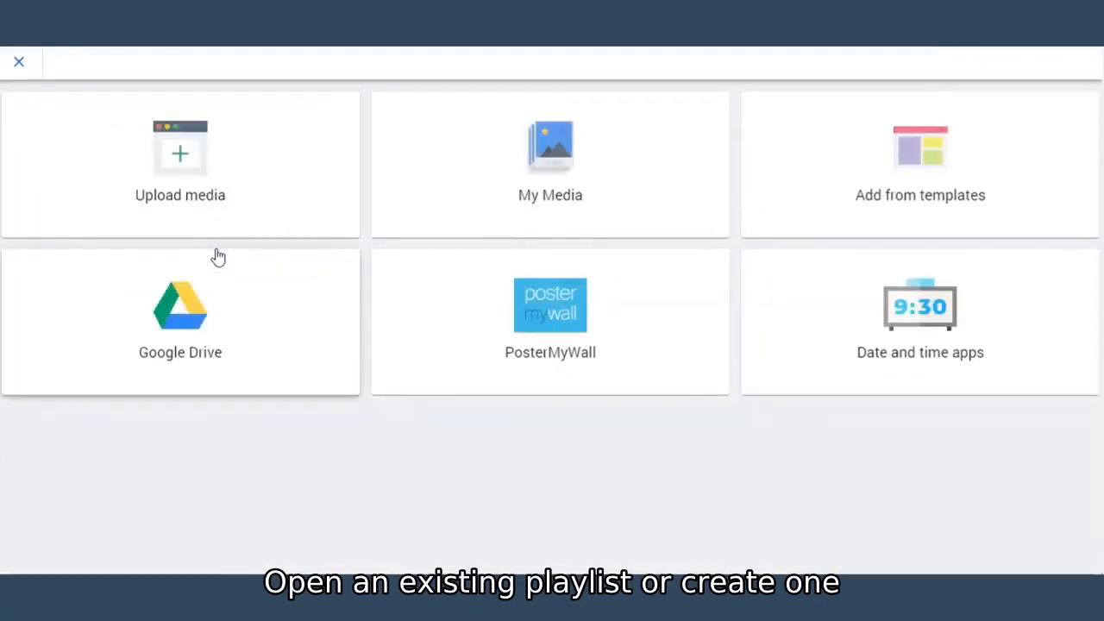
pyautogui.moveTo(427, 303)
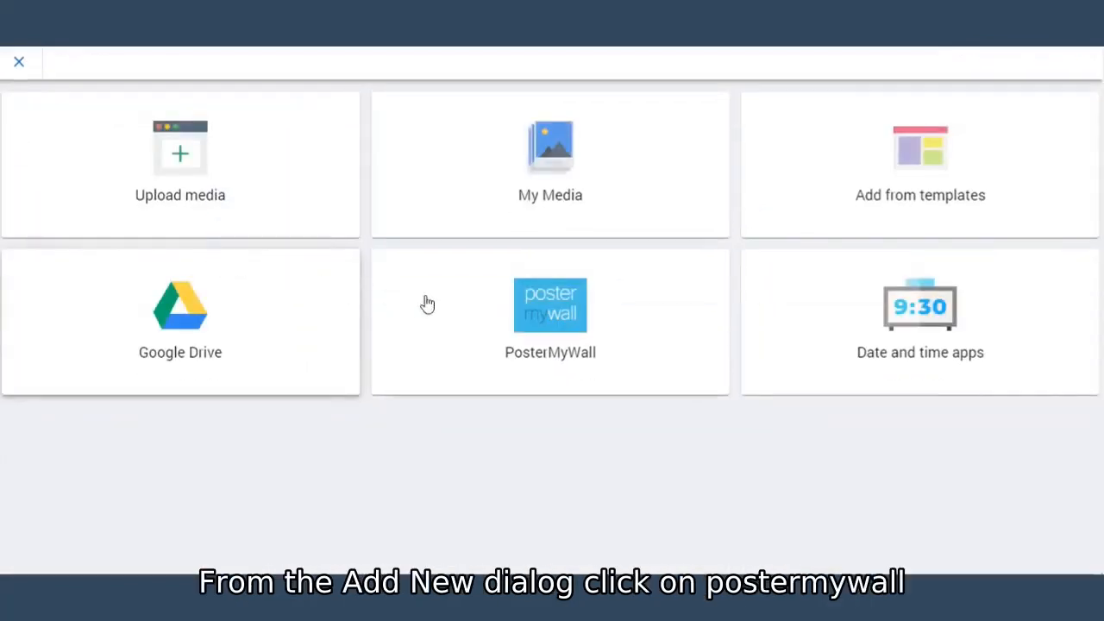
# Step: Choose PosterMyWall as the media source to bring up its login window
pyautogui.click(550, 306)
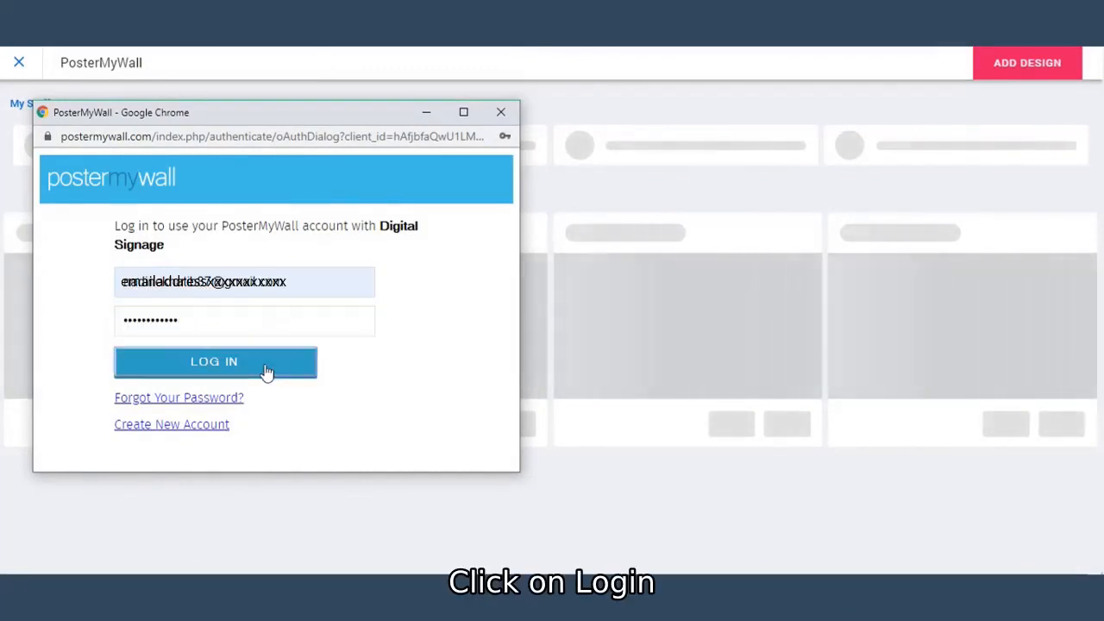
# Step: Log in to PosterMyWall and scroll through the loaded My Stuff designs
pyautogui.click(215, 362)
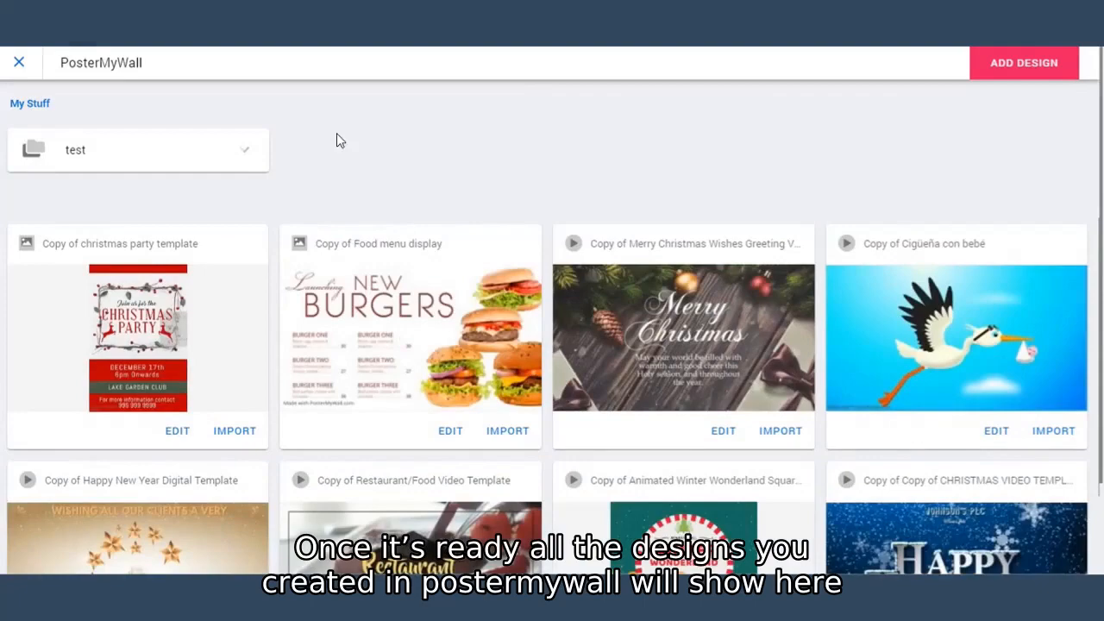
pyautogui.scroll(-3)
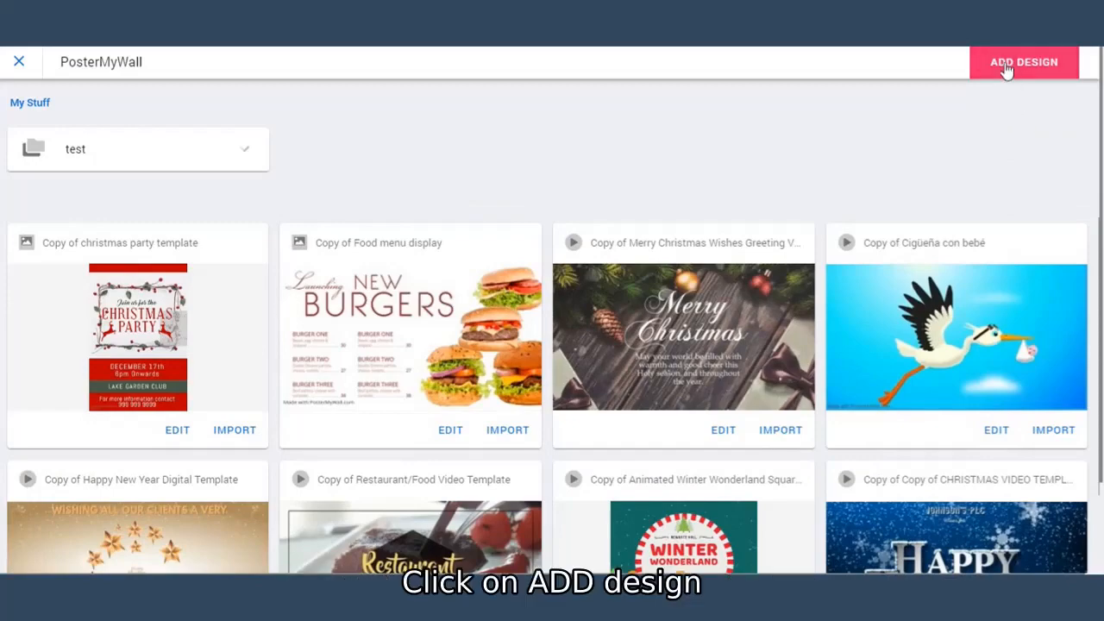
# Step: Start a new design limited to Digital Display (16:9) and search templates for 'christmas'
pyautogui.click(1023, 61)
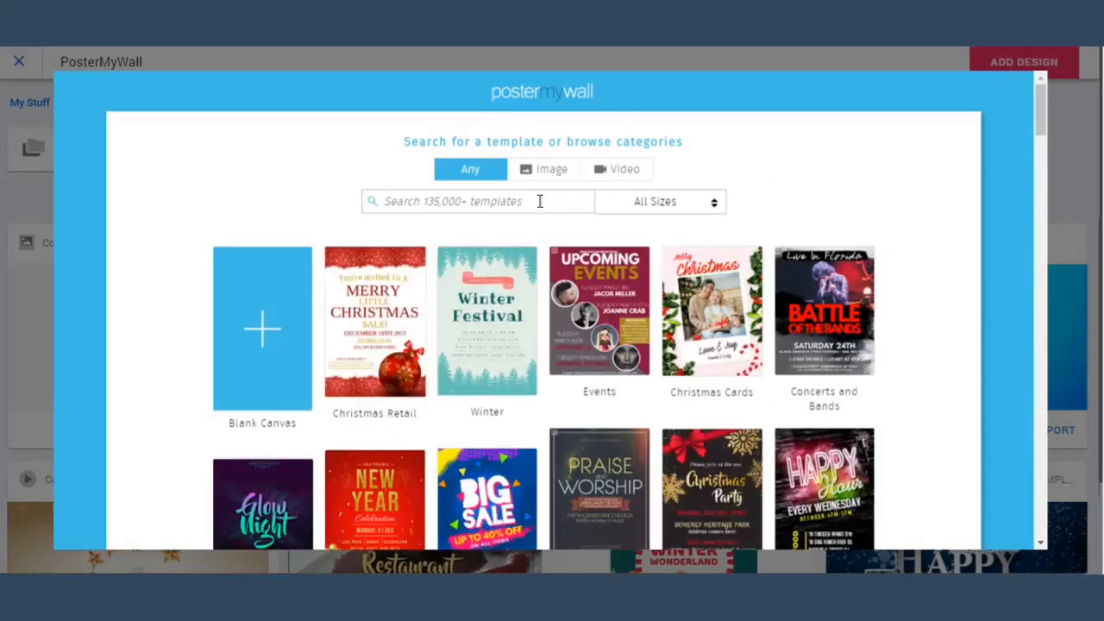
pyautogui.click(659, 201)
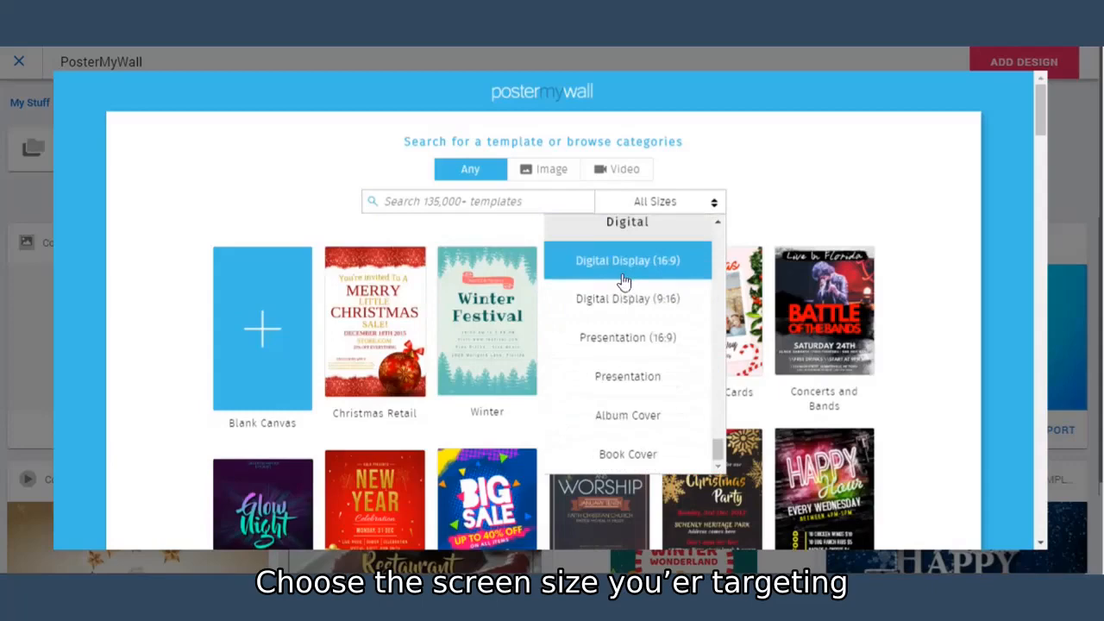
pyautogui.click(627, 261)
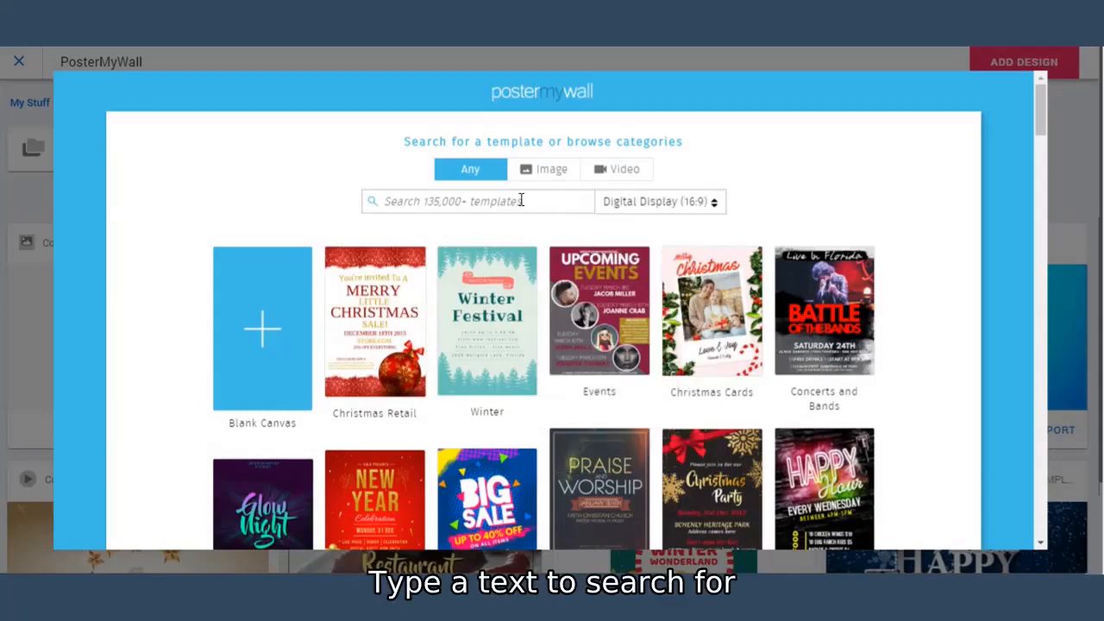
pyautogui.write('christmas')
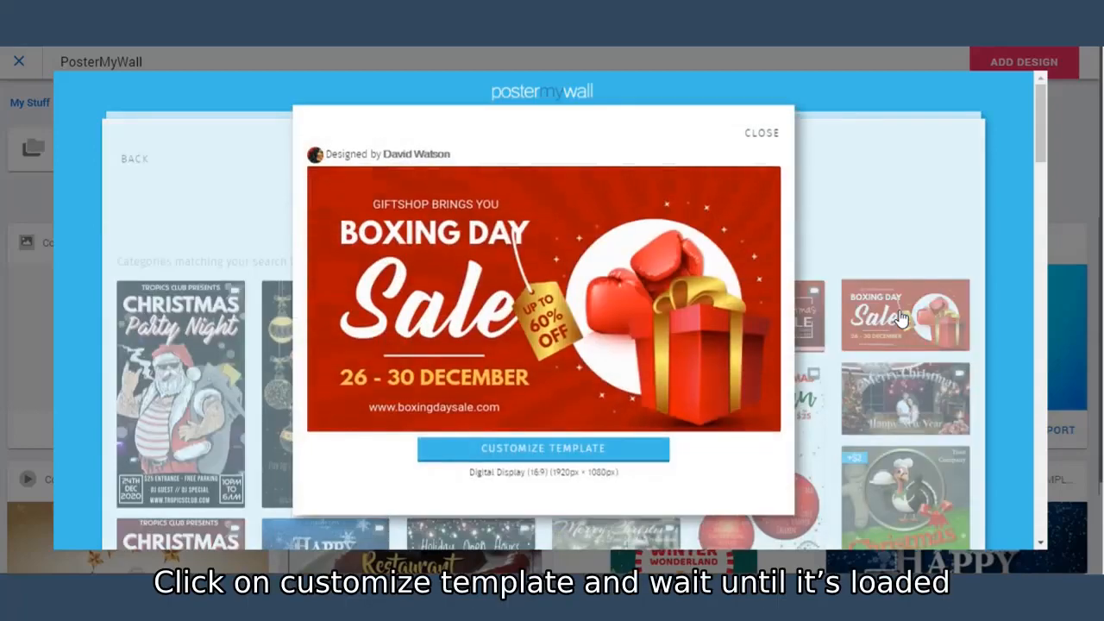
# Step: Customize the Boxing Day Sale template, save it, and close the editor
pyautogui.click(546, 448)
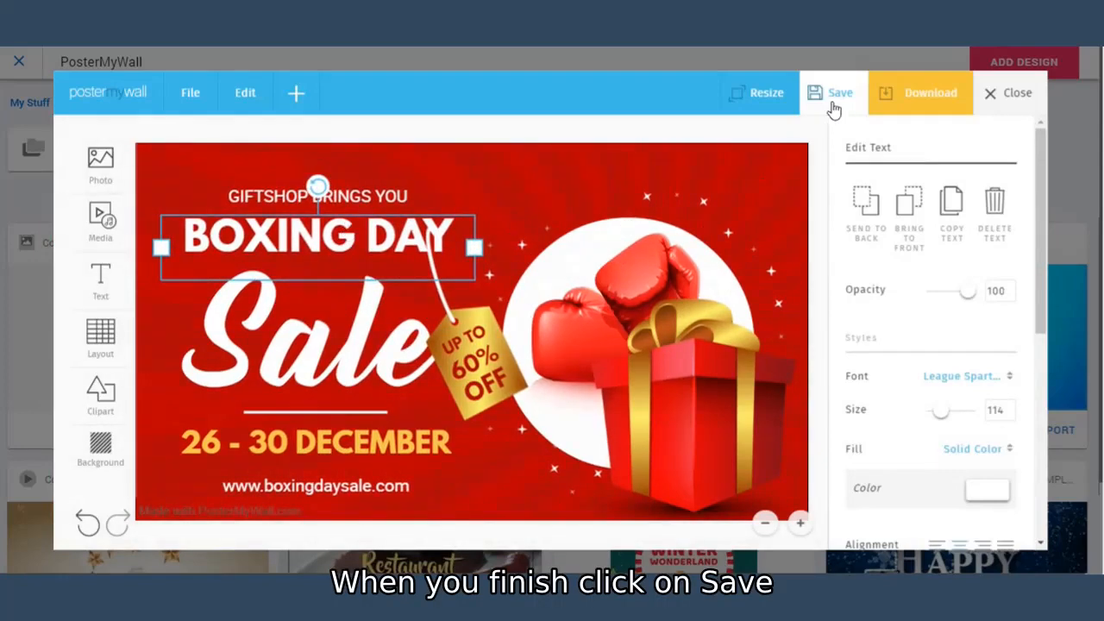
pyautogui.click(834, 92)
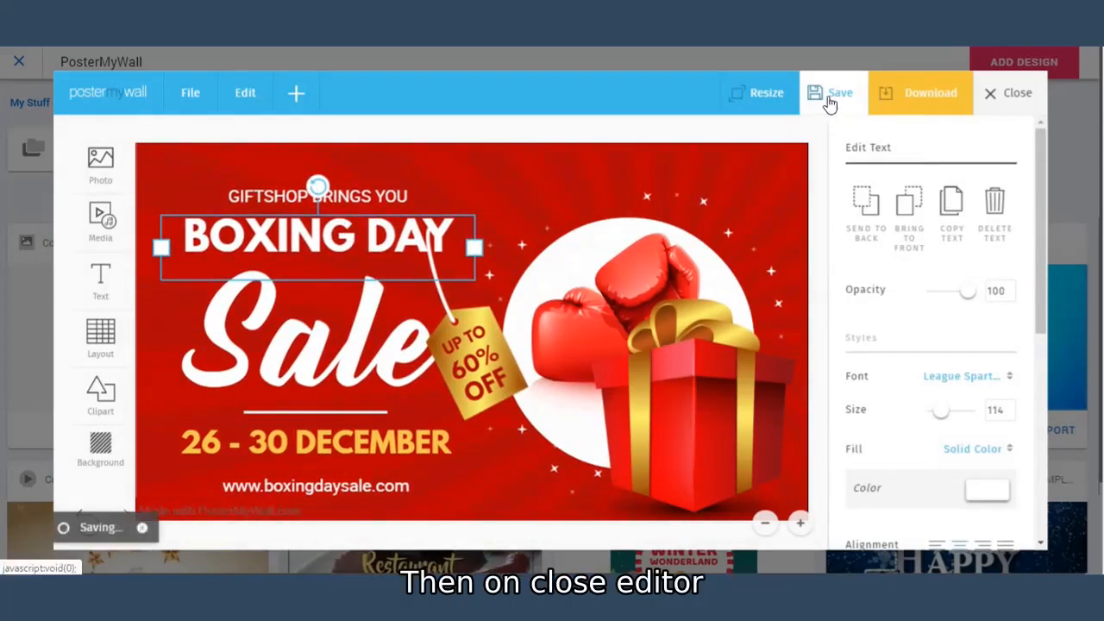
pyautogui.click(830, 92)
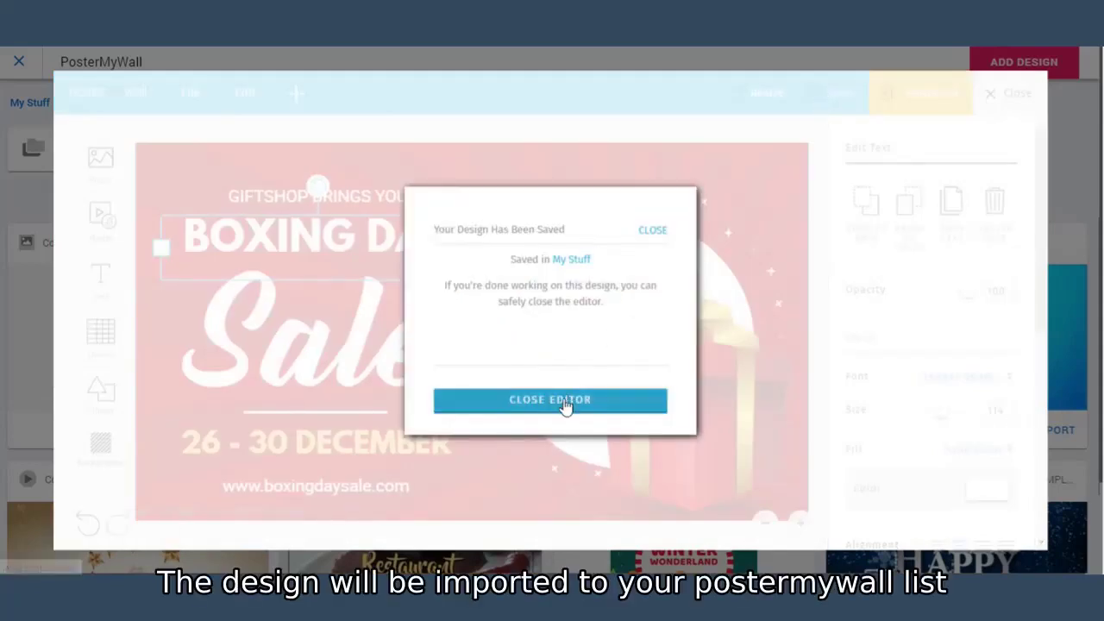
pyautogui.click(550, 401)
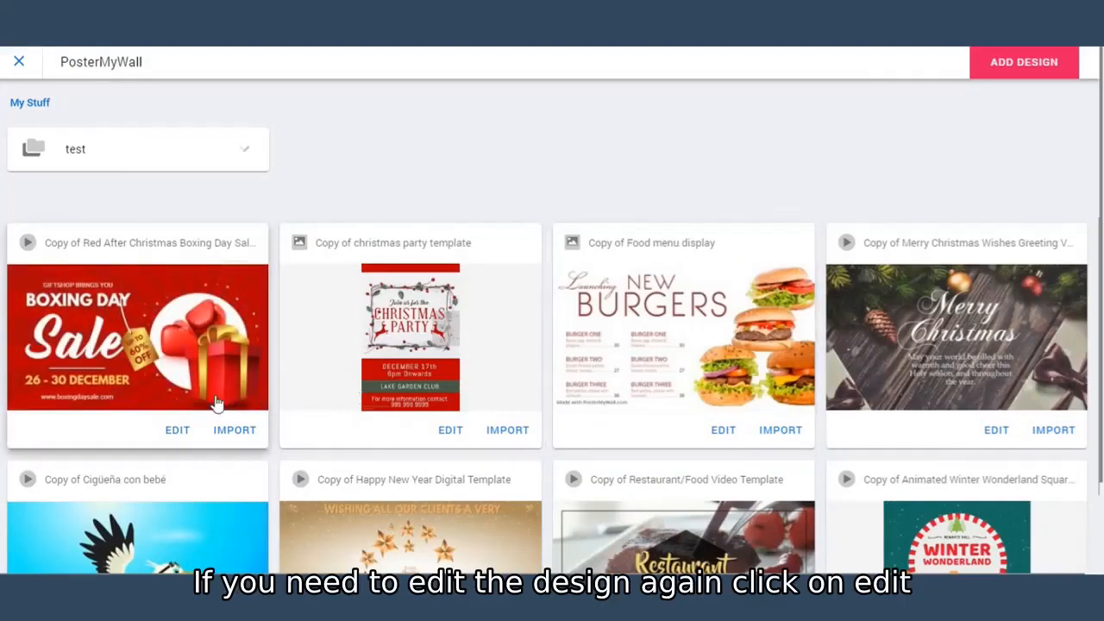
pyautogui.moveTo(176, 430)
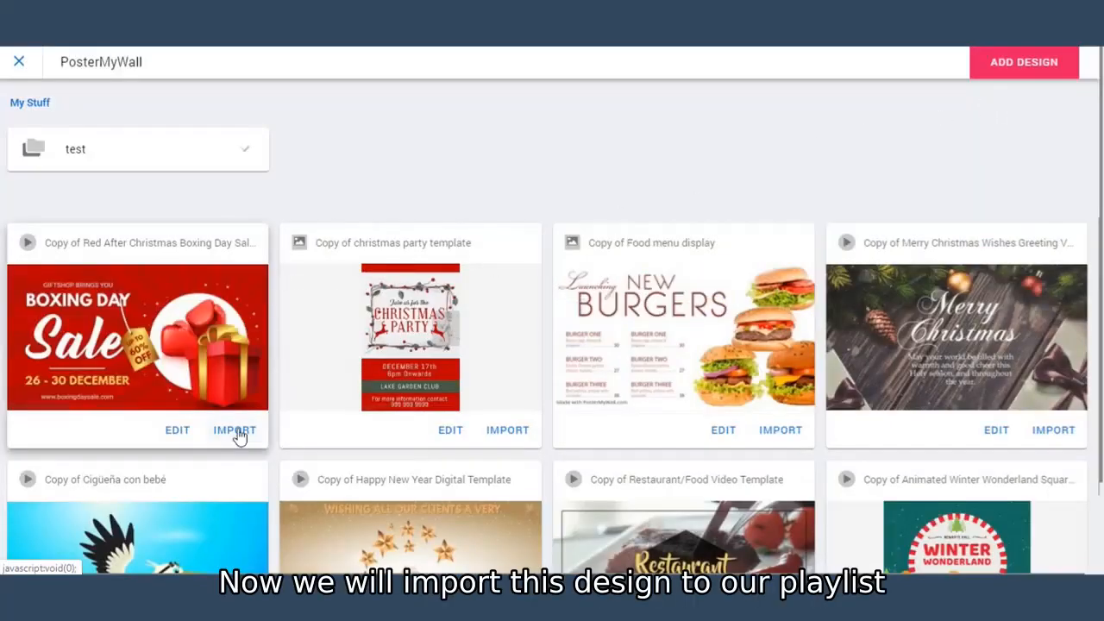
# Step: Import the Boxing Day Sale design from the PosterMyWall list into the playlist
pyautogui.click(233, 430)
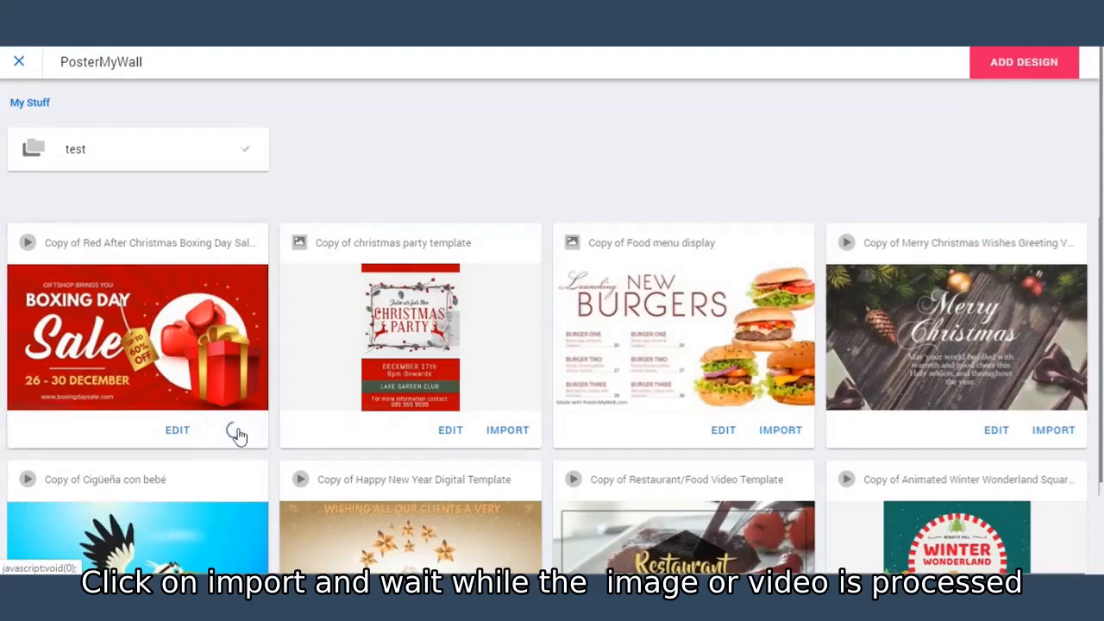